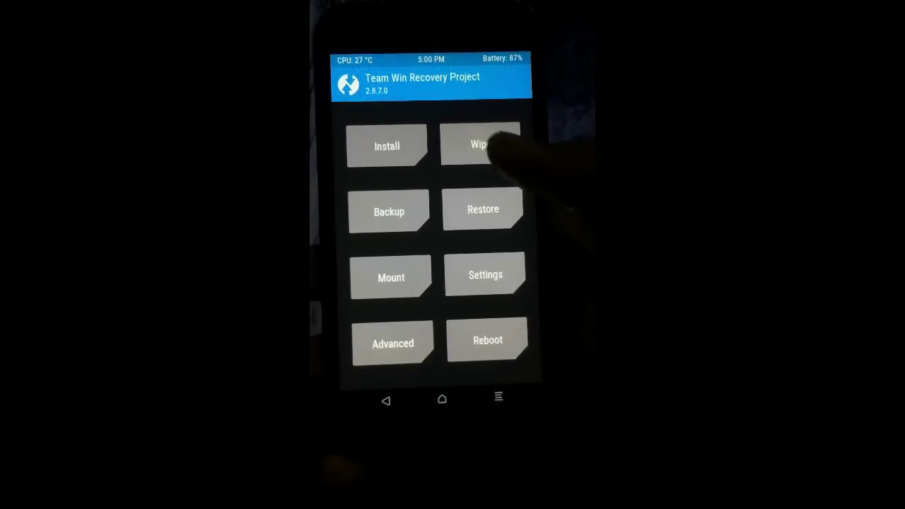
Open TWRP's Wipe options to clear data, cache and system
left_click(477, 146)
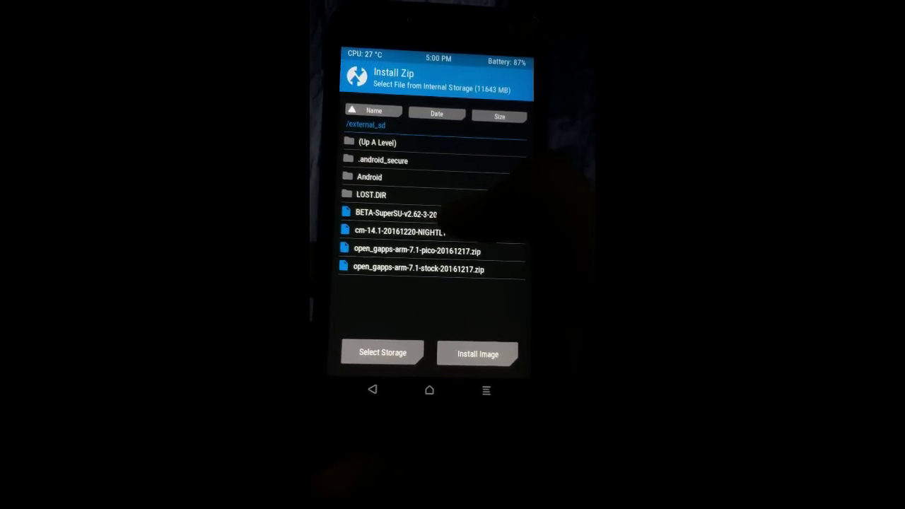
Select the cm-14.1 nightly zip on external_sd for flashing
left_click(407, 231)
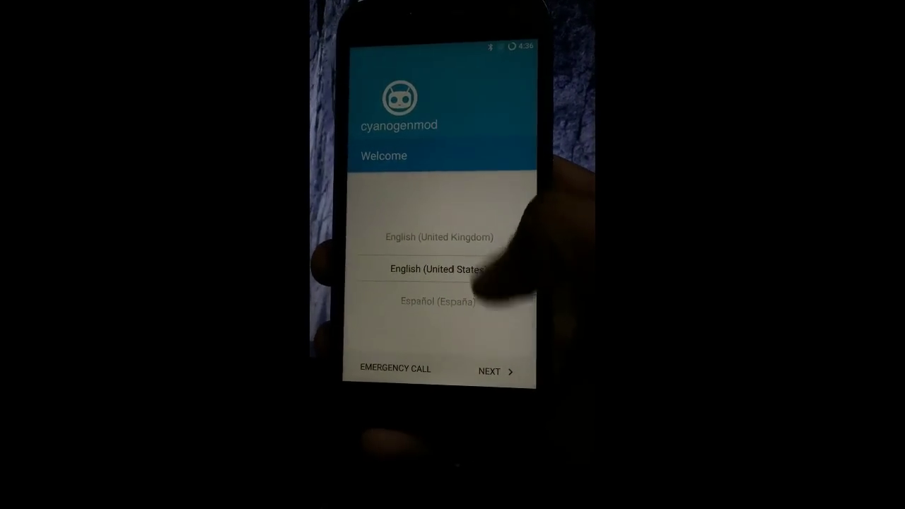
Keep English (United States) and continue past the Welcome screen
left_click(493, 371)
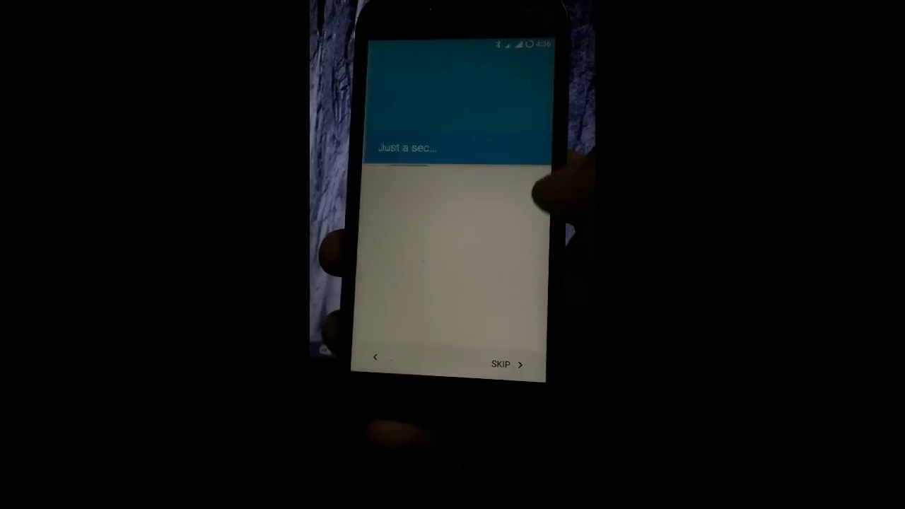